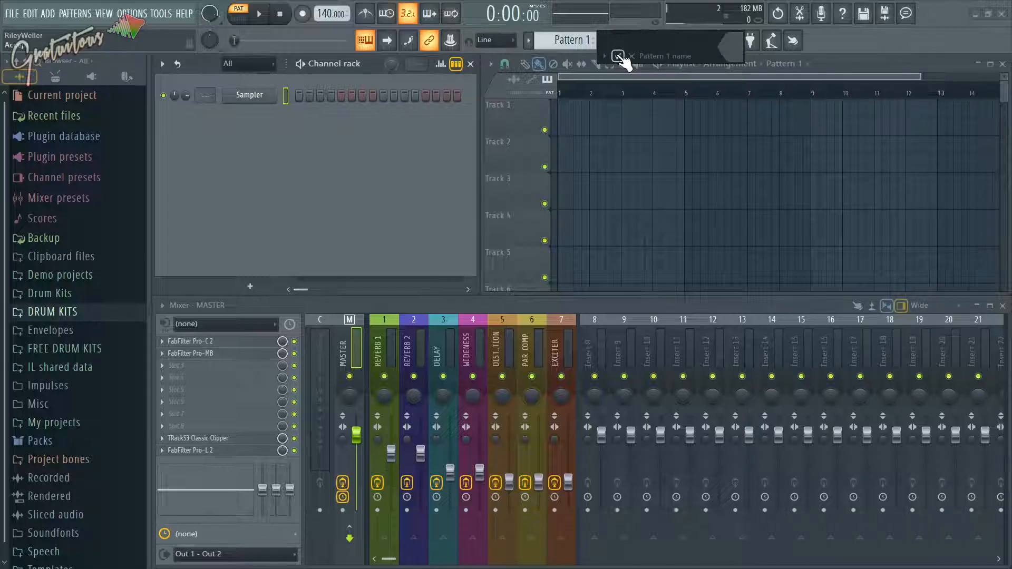
# Rename Pattern 1 to PIANO and confirm the new name.
pyautogui.write('PAI')
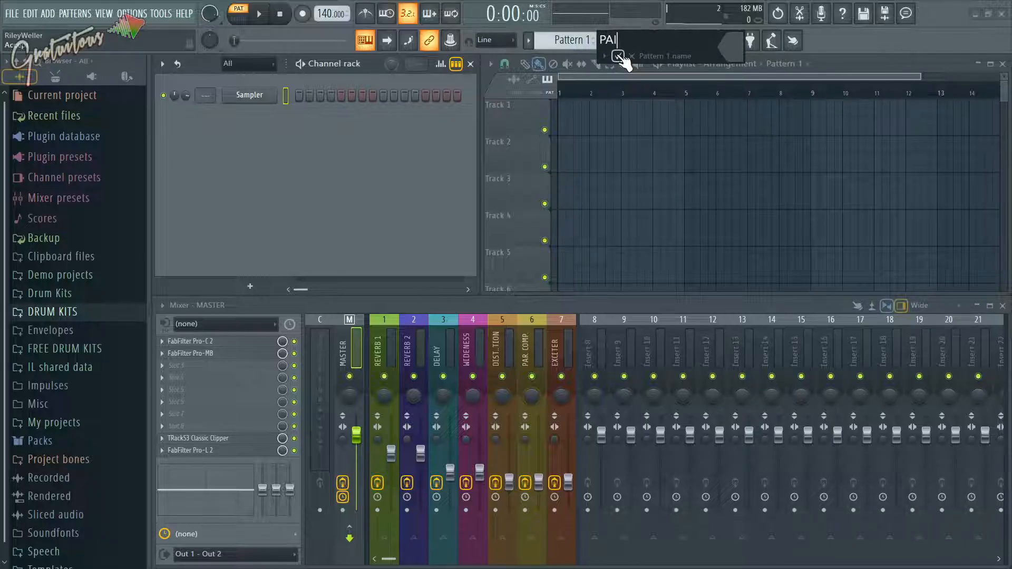
pyautogui.click(616, 56)
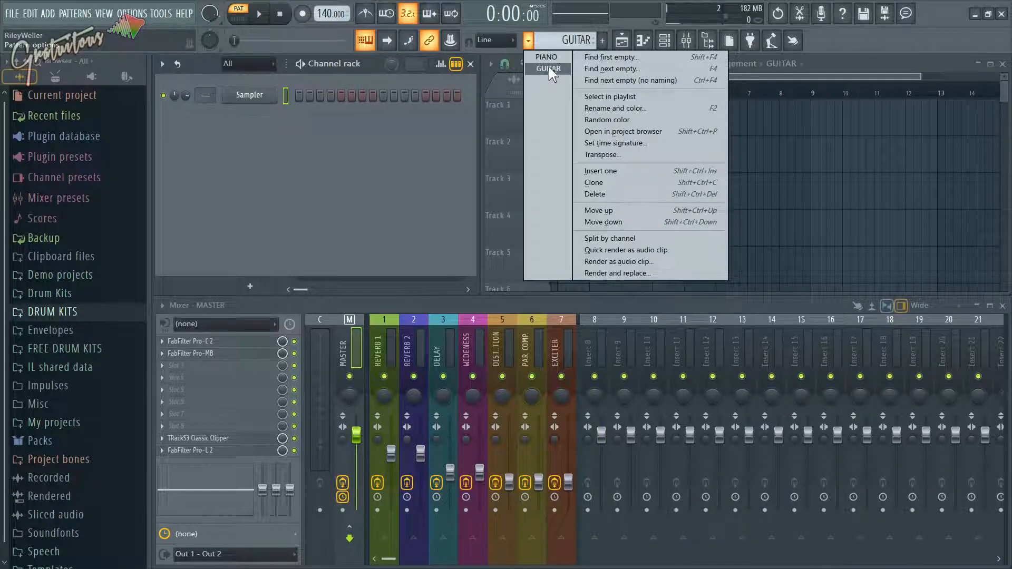
pyautogui.moveTo(611, 69)
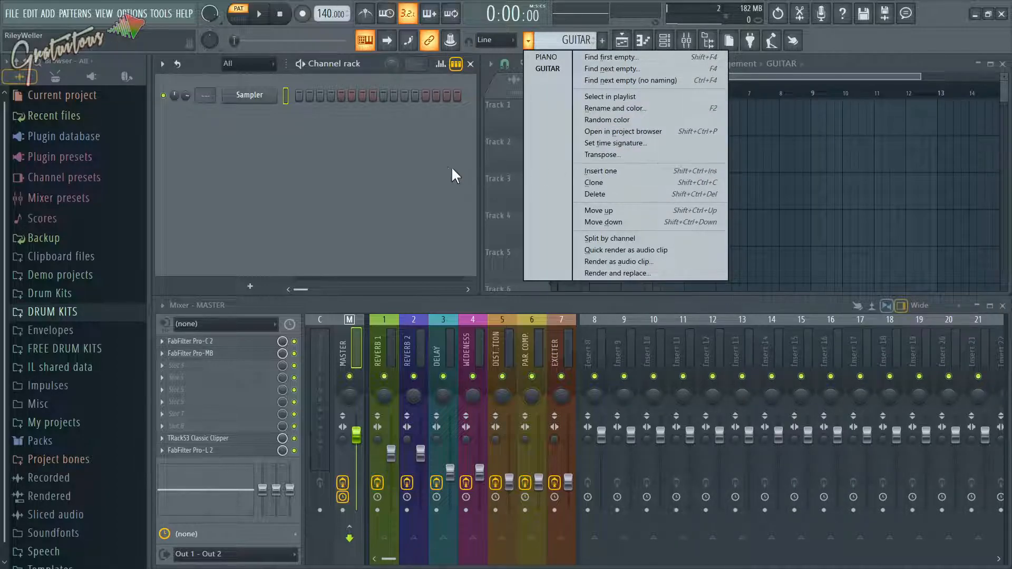
pyautogui.moveTo(600, 155)
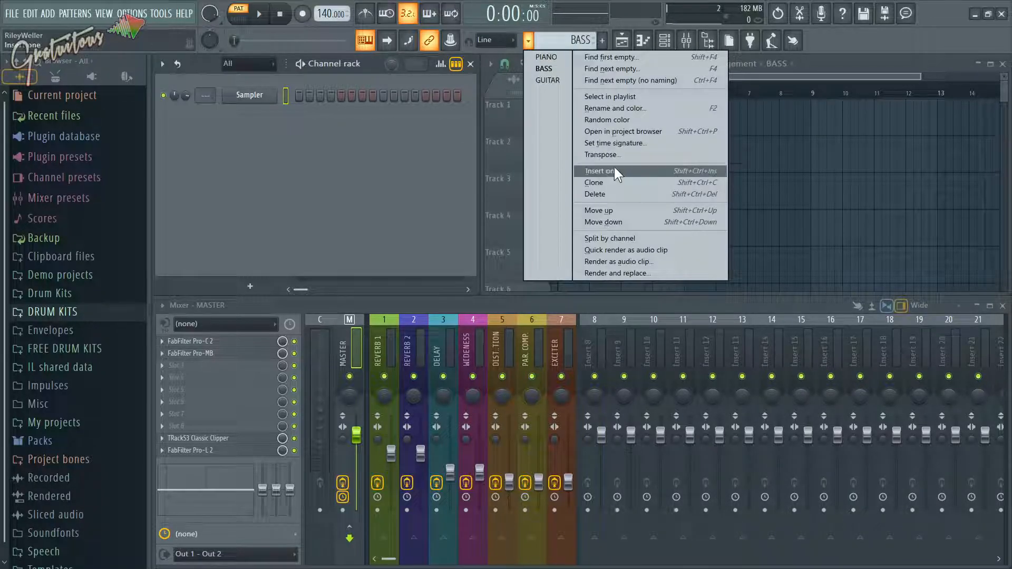
pyautogui.moveTo(611, 57)
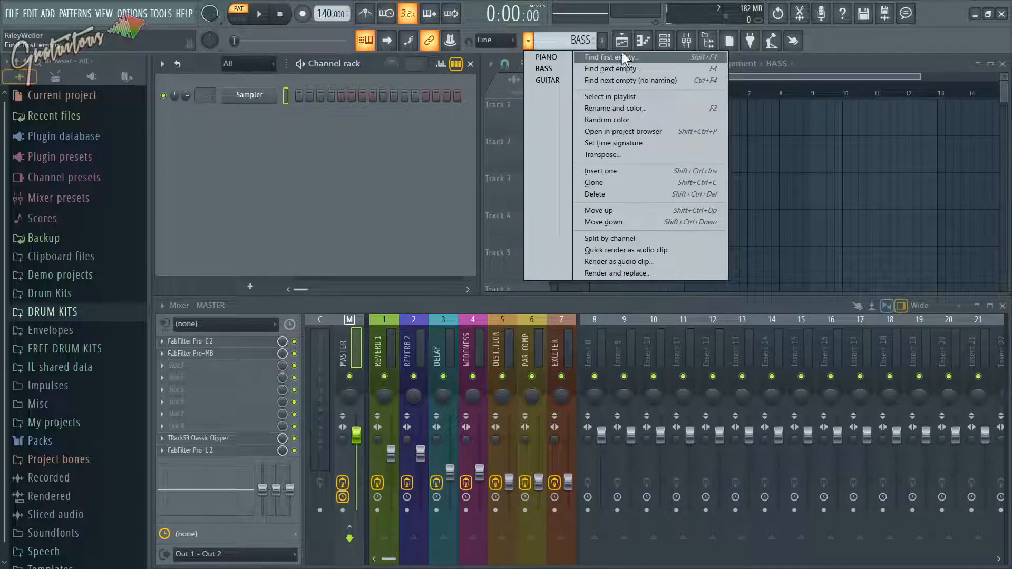
pyautogui.click(546, 57)
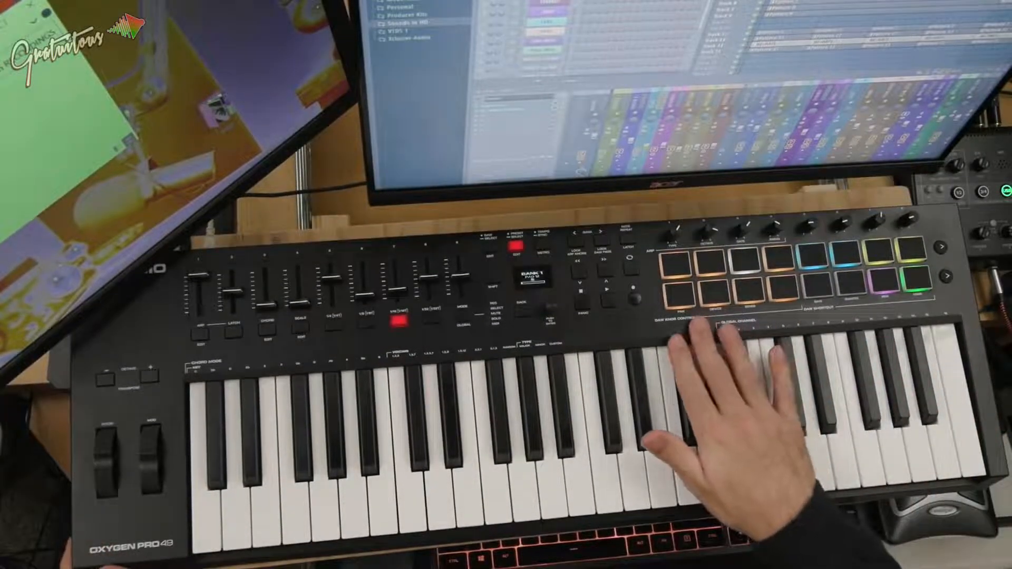
pyautogui.click(492, 37)
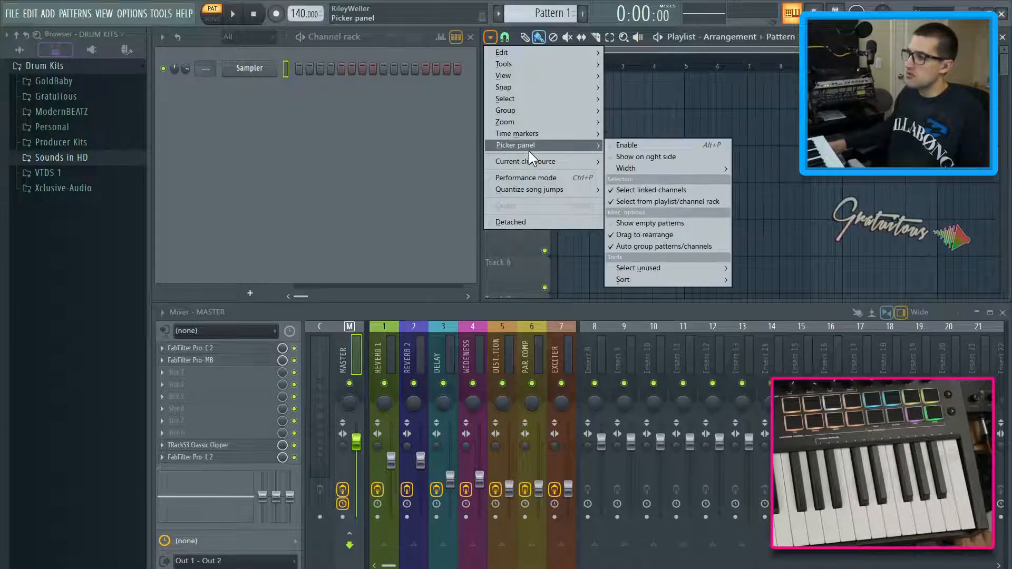
pyautogui.moveTo(626, 144)
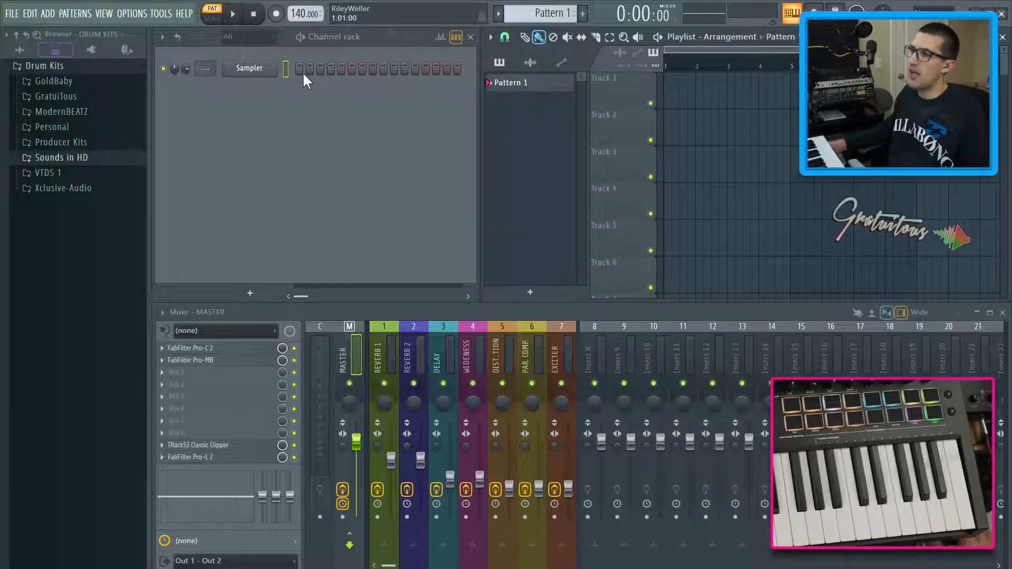
# Add Patterns 2–4 in the picker, select Pattern 3, then disable the picker panel.
pyautogui.click(529, 292)
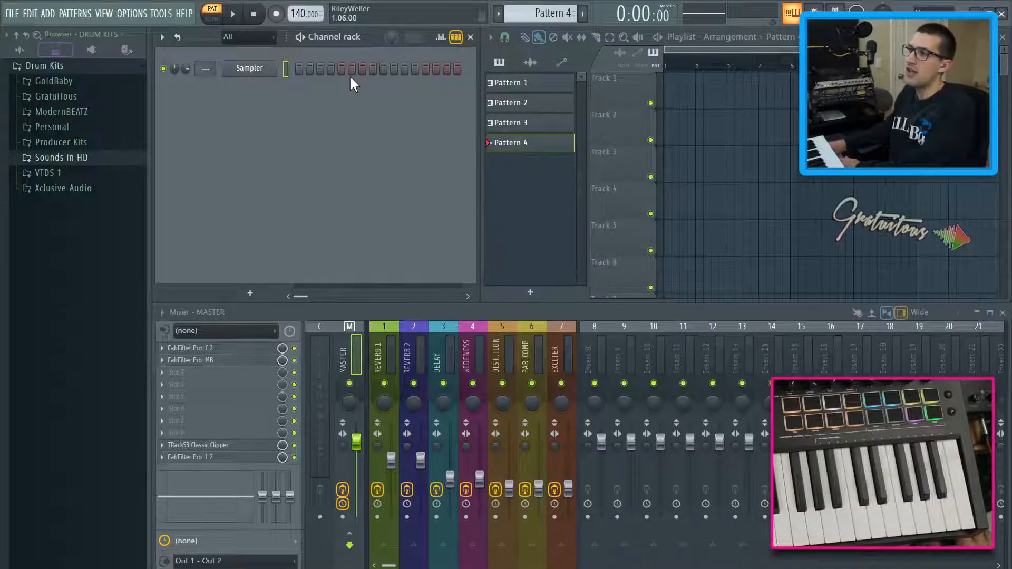
pyautogui.click(510, 123)
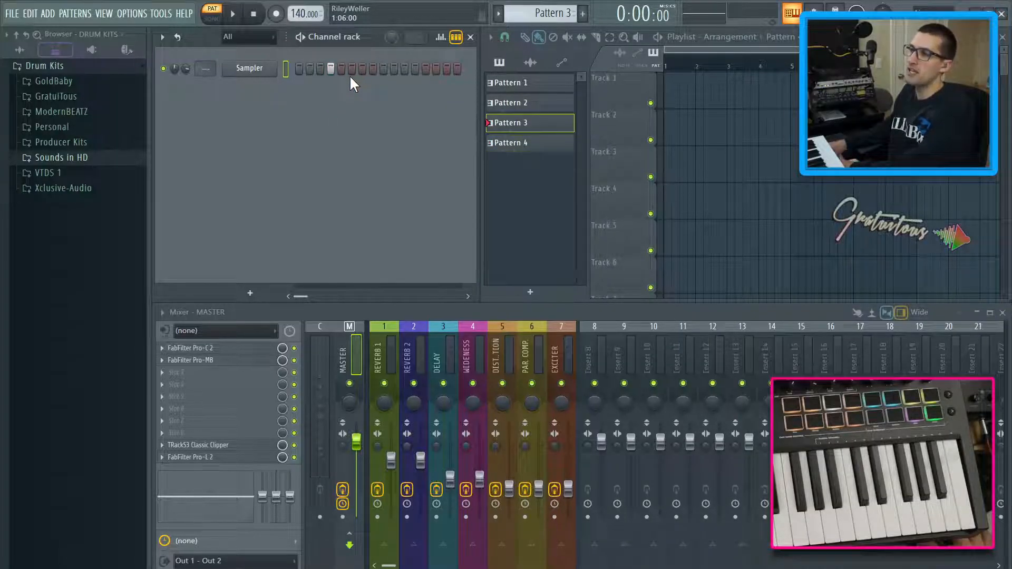
pyautogui.click(512, 83)
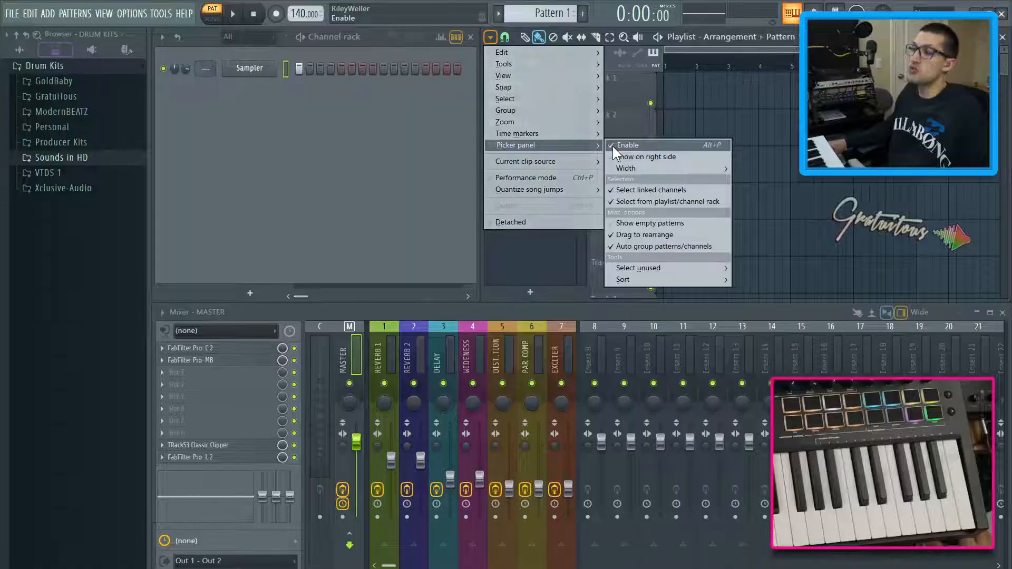
pyautogui.click(626, 145)
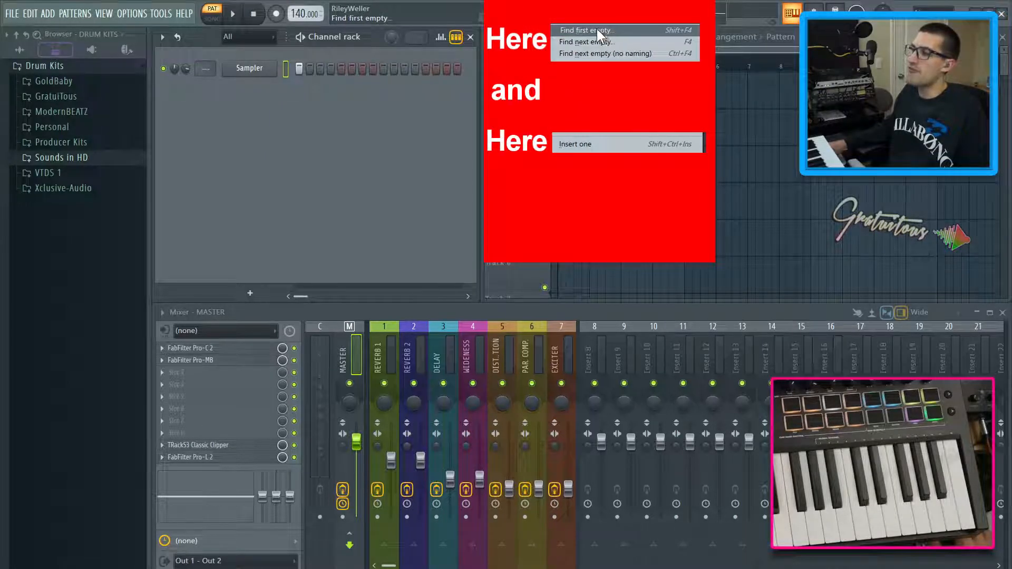
pyautogui.moveTo(585, 41)
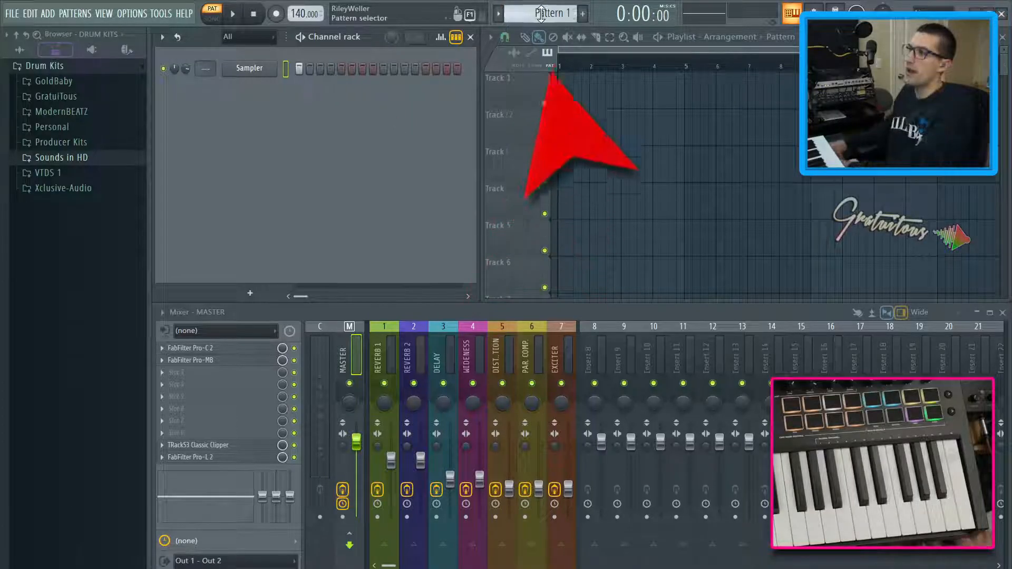
# Switch the current pattern to Pattern 3 and back to Pattern 1.
pyautogui.click(582, 13)
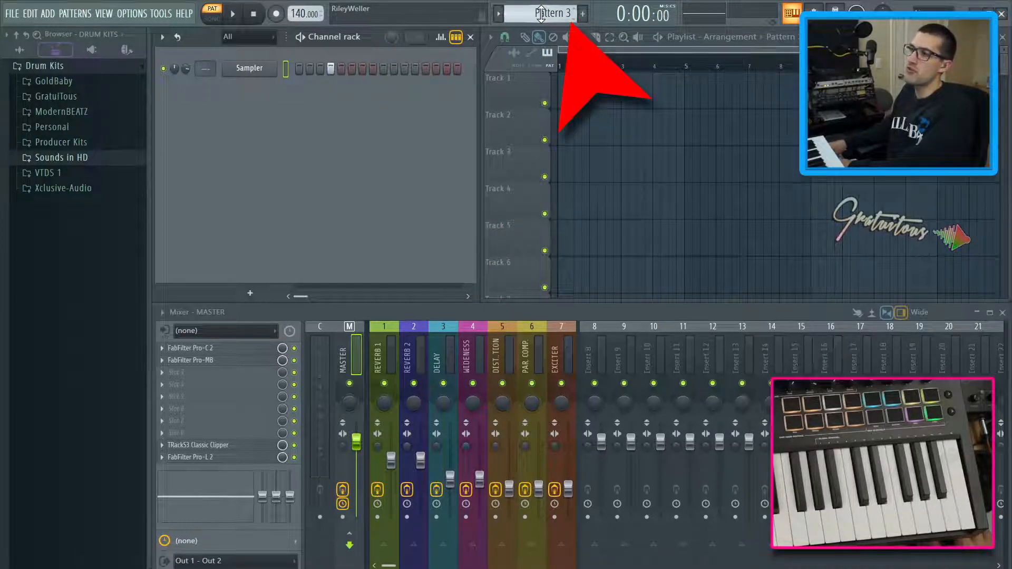
pyautogui.click(583, 13)
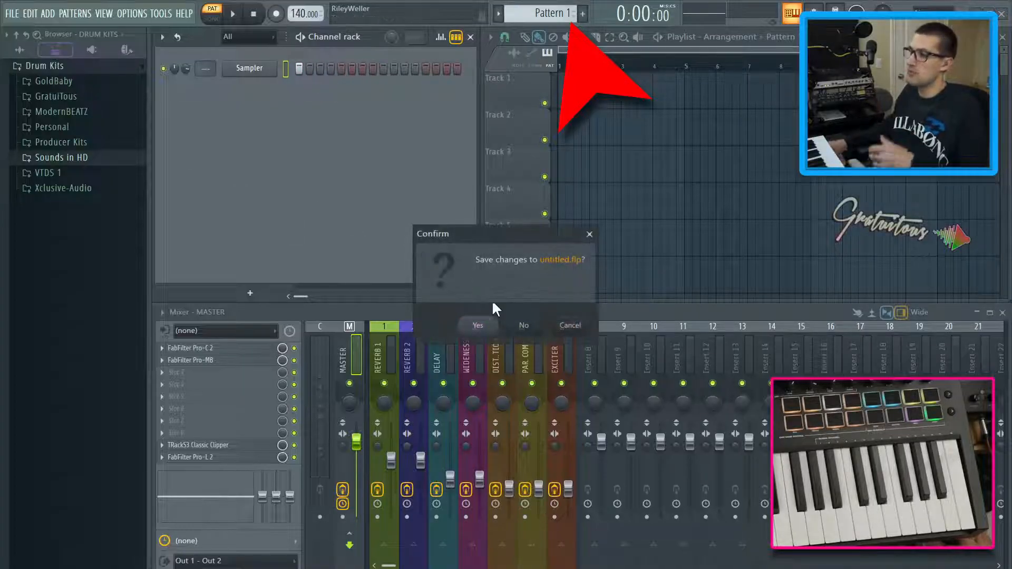
# Answer the save prompt for the untitled project, then select Pattern 1 from the pattern list.
pyautogui.click(523, 326)
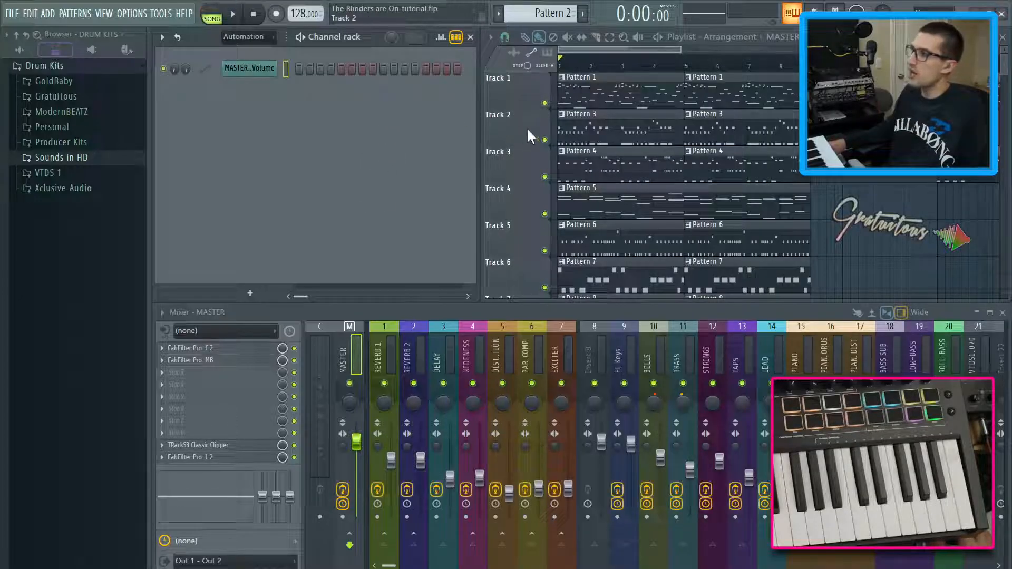
pyautogui.click(496, 12)
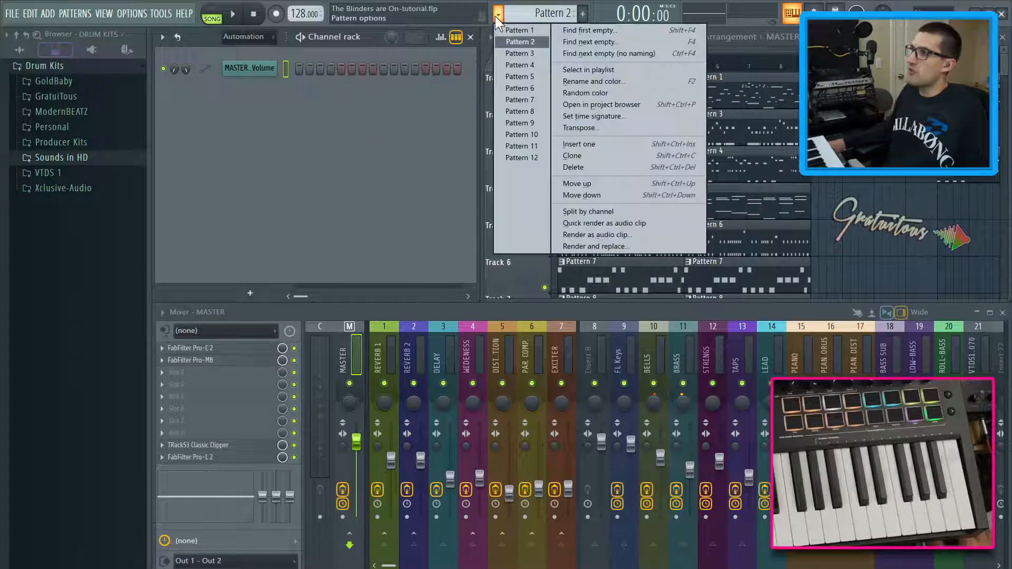
pyautogui.click(516, 30)
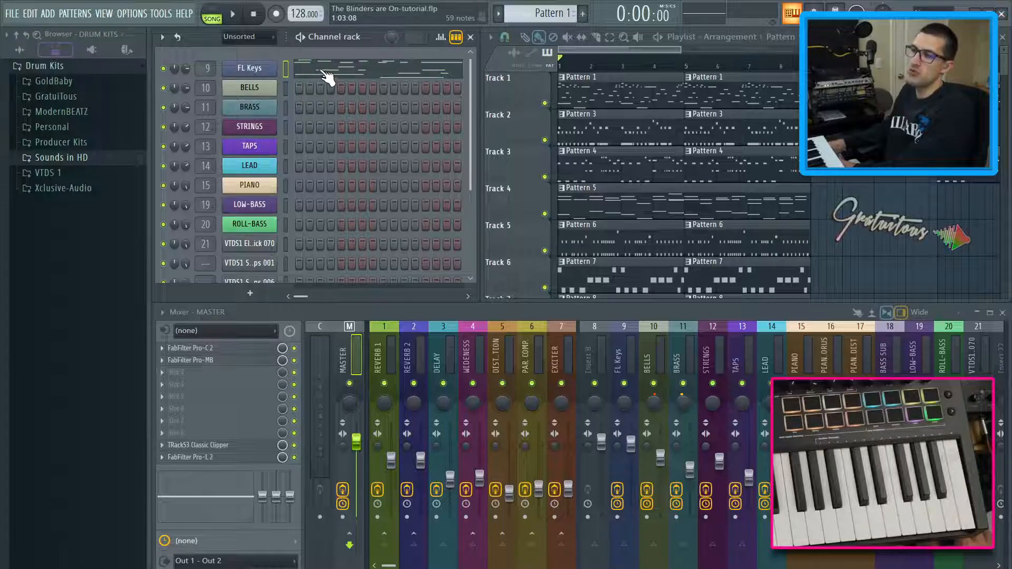
pyautogui.click(231, 13)
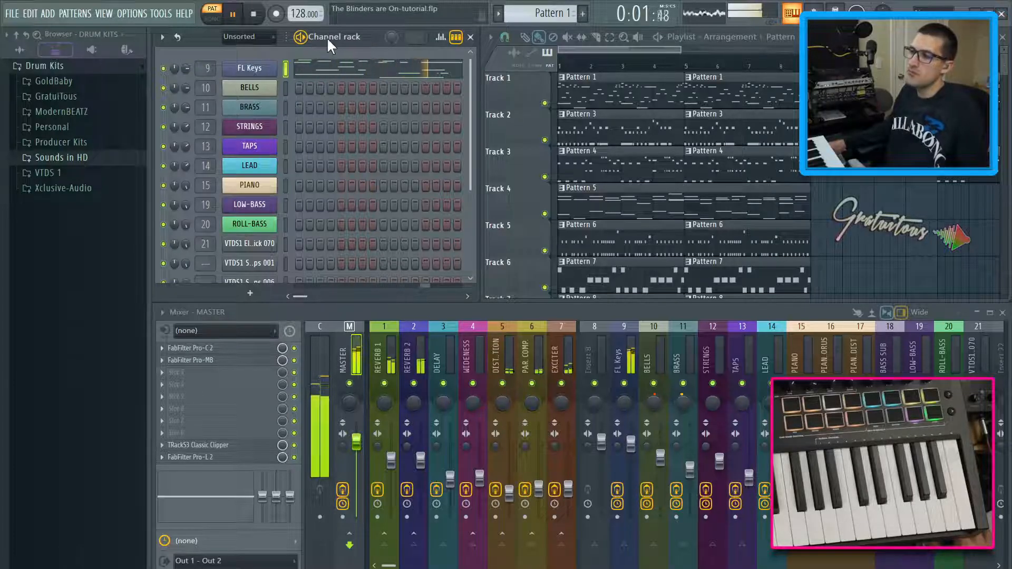
pyautogui.click(253, 13)
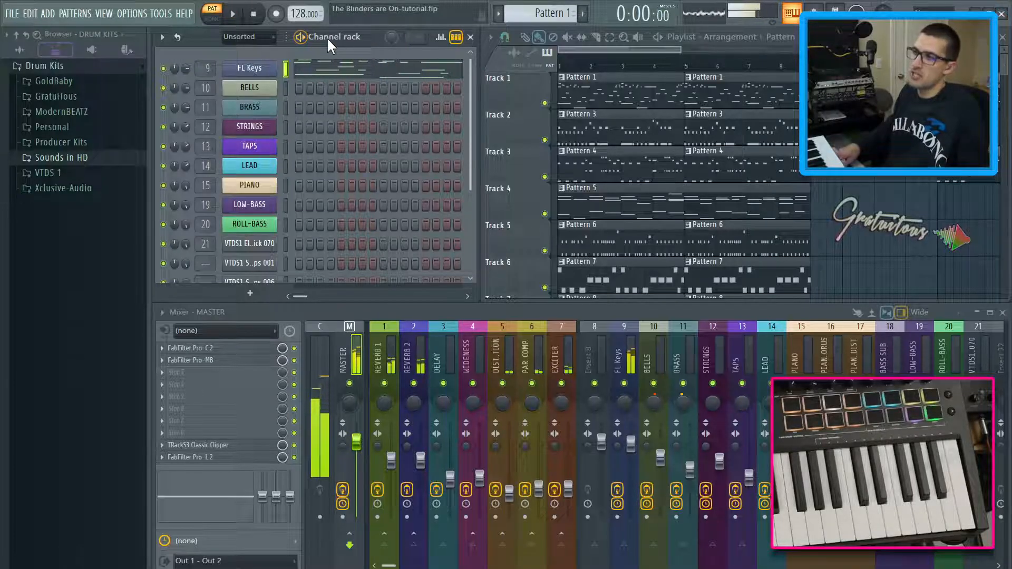
pyautogui.click(232, 12)
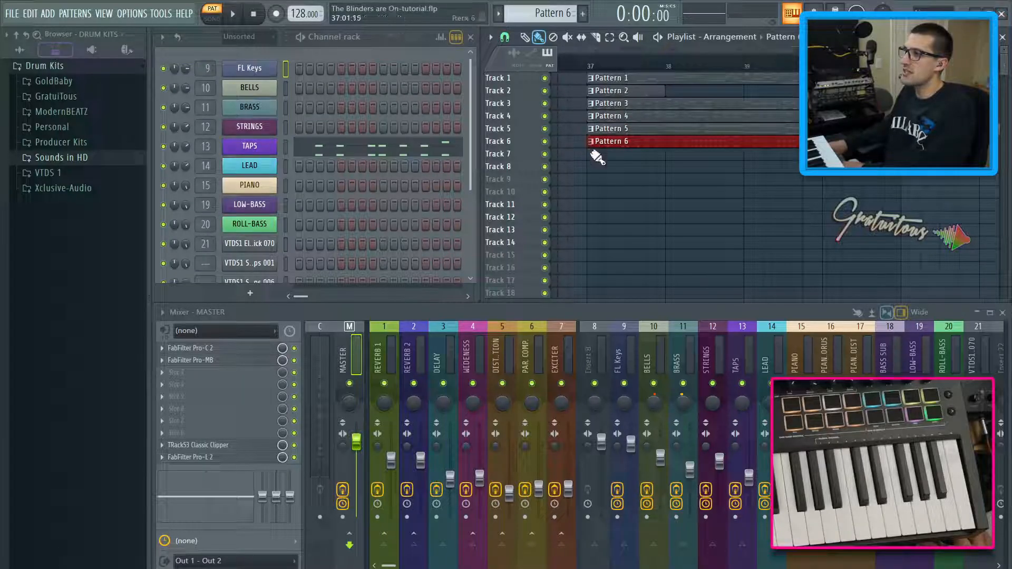
# Place the next two patterns at bar 37 on successive empty playlist tracks.
pyautogui.click(610, 179)
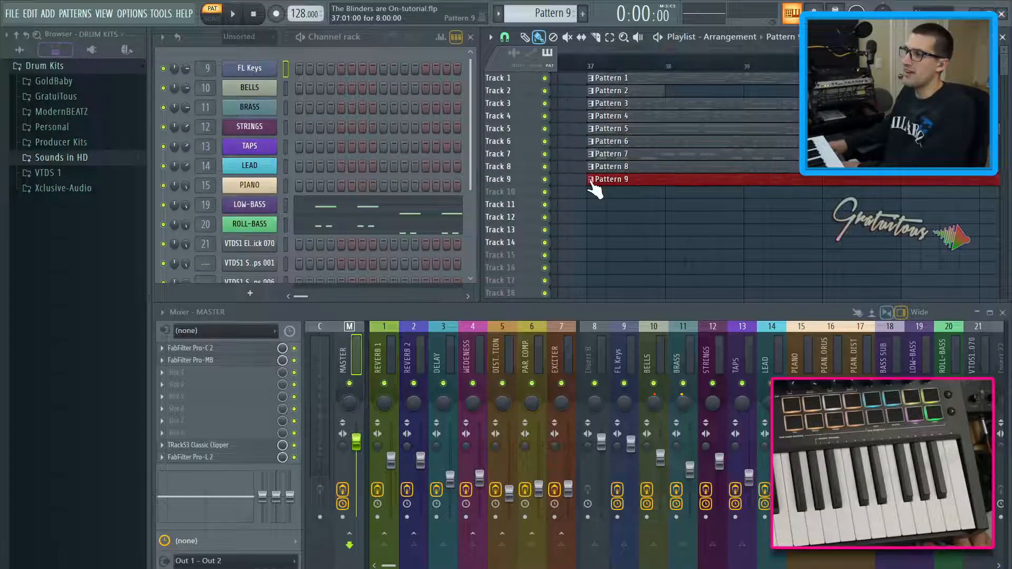
pyautogui.click(610, 203)
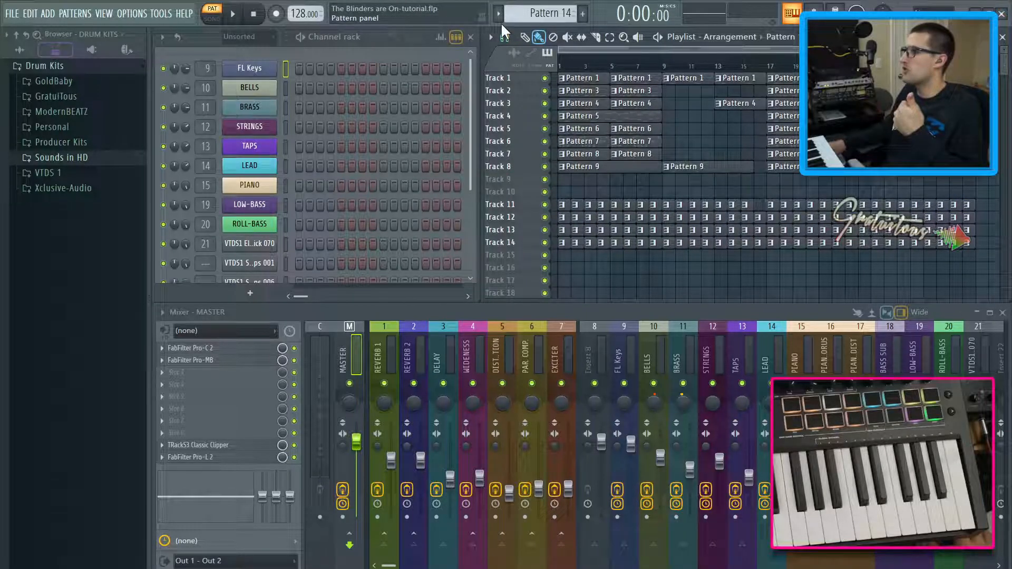
# Select Pattern 12, check its channels, then step to Pattern 13 with the selector.
pyautogui.click(497, 13)
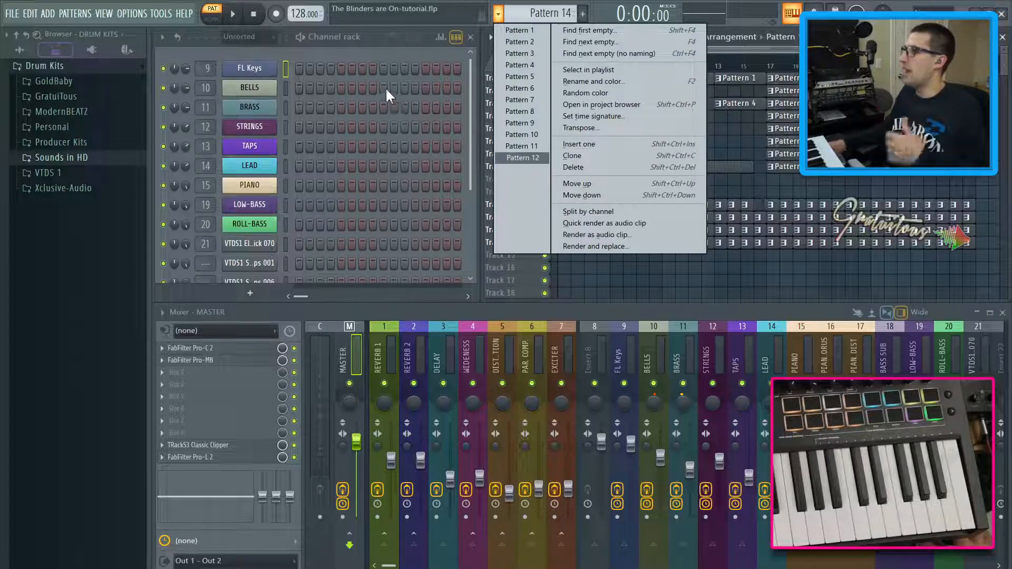
pyautogui.moveTo(361, 55)
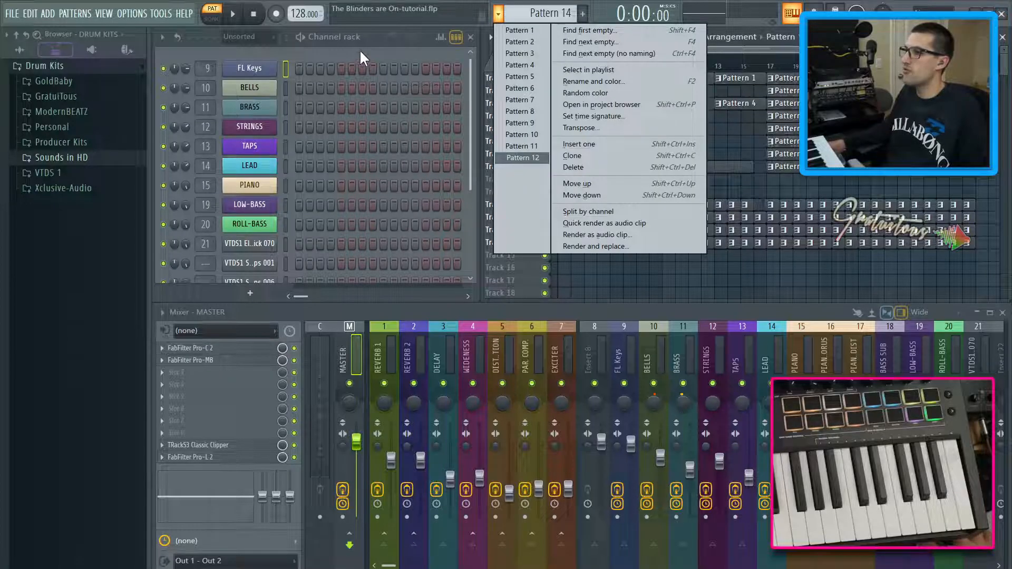
pyautogui.click(523, 157)
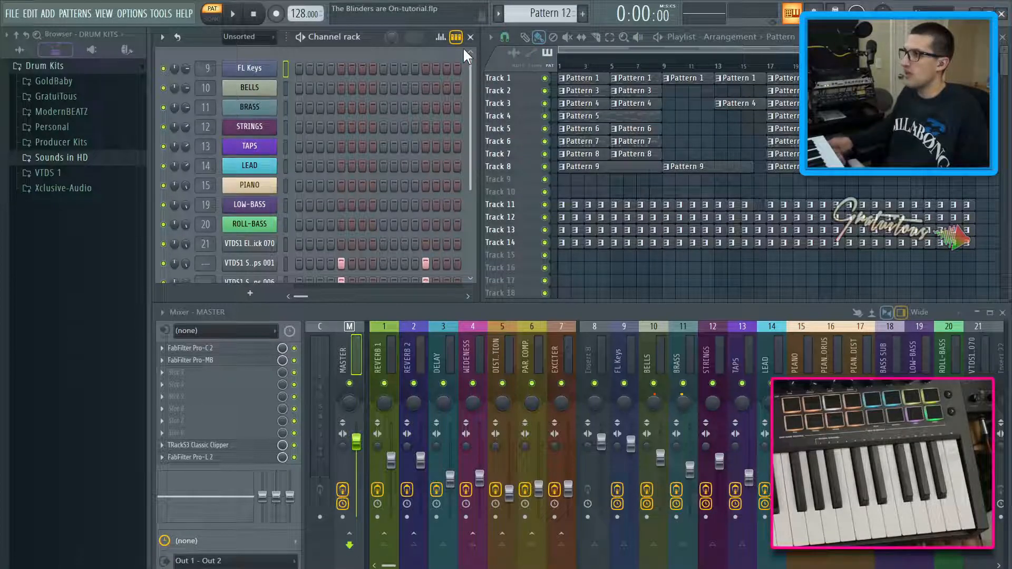
pyautogui.scroll(-3)
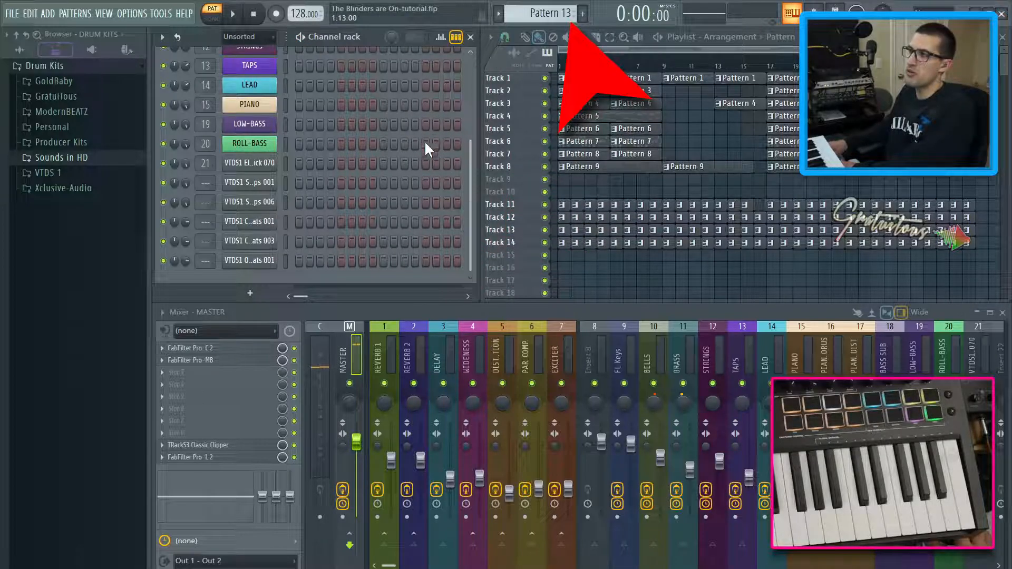
pyautogui.click(582, 13)
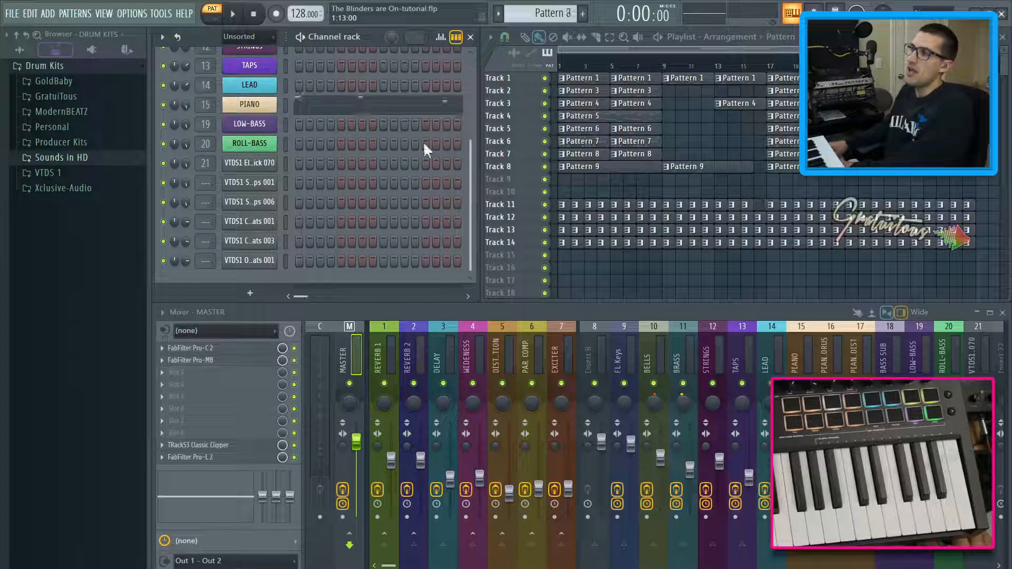
# Show the pattern list and options menu while Pattern 10 is current.
pyautogui.click(497, 12)
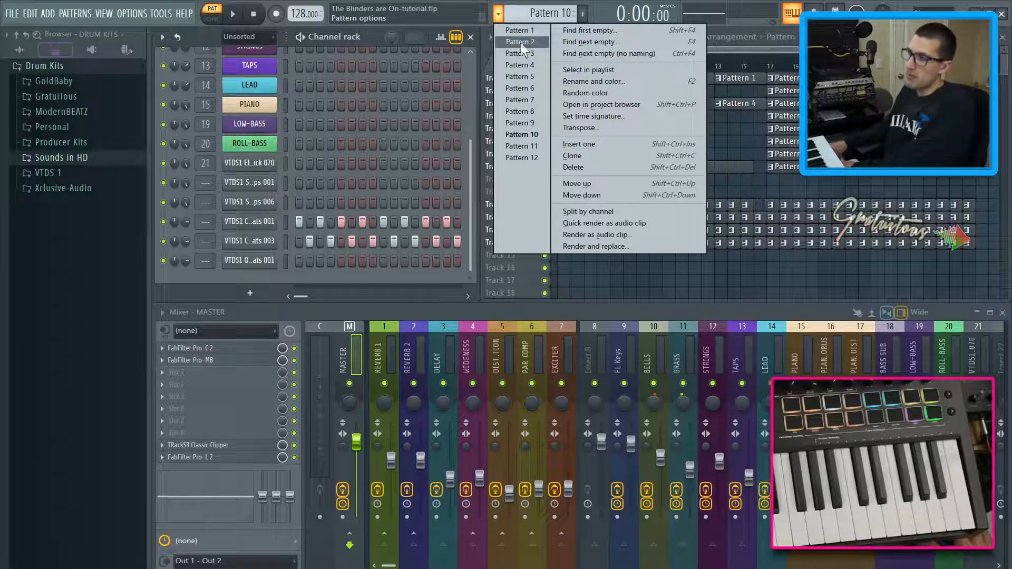
pyautogui.moveTo(588, 31)
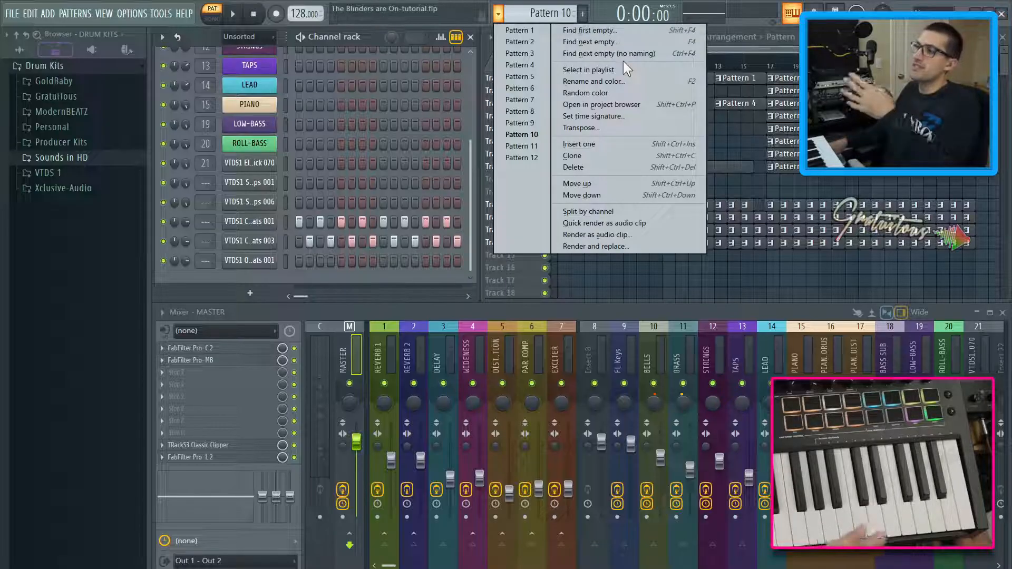
pyautogui.moveTo(594, 81)
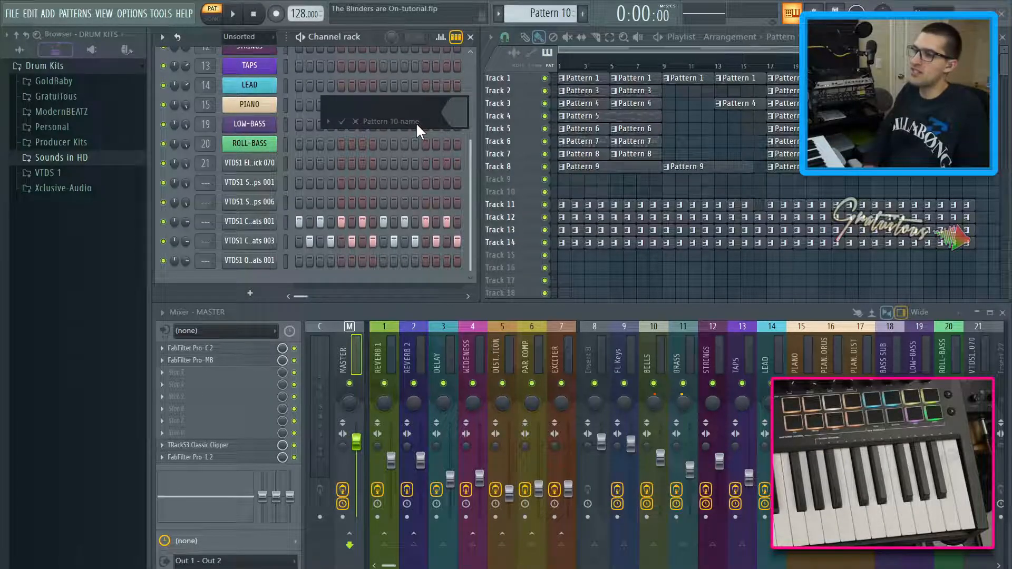
# Enter HI-HATS as the new name for Pattern 10.
pyautogui.write('HI-HATS')
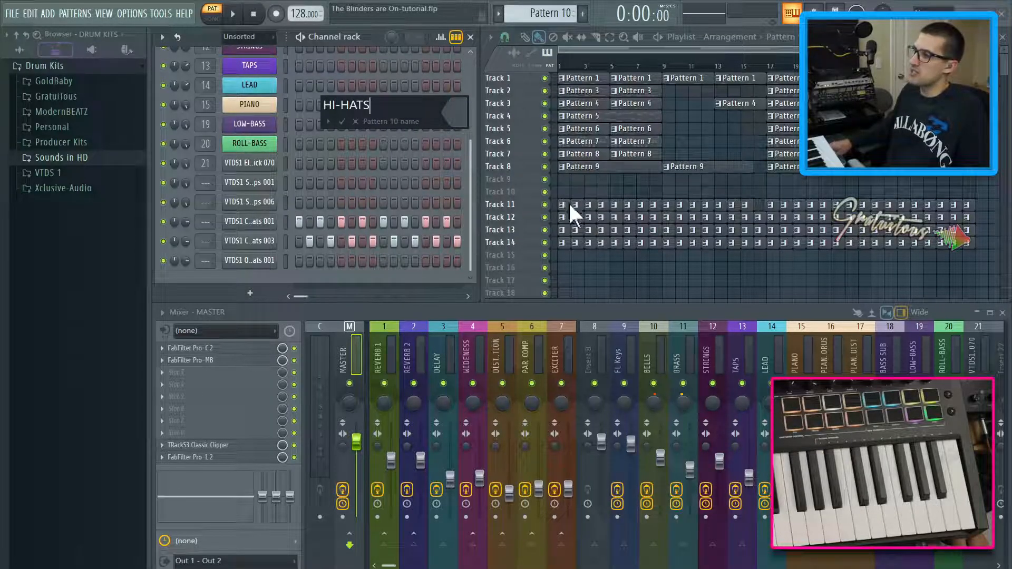